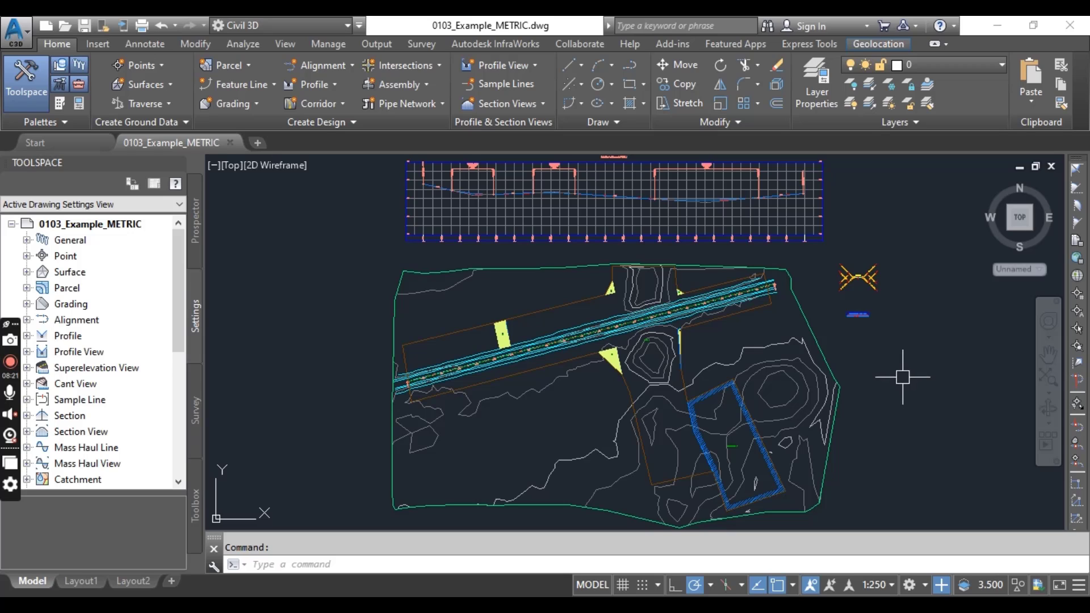
mouse_move(909, 404)
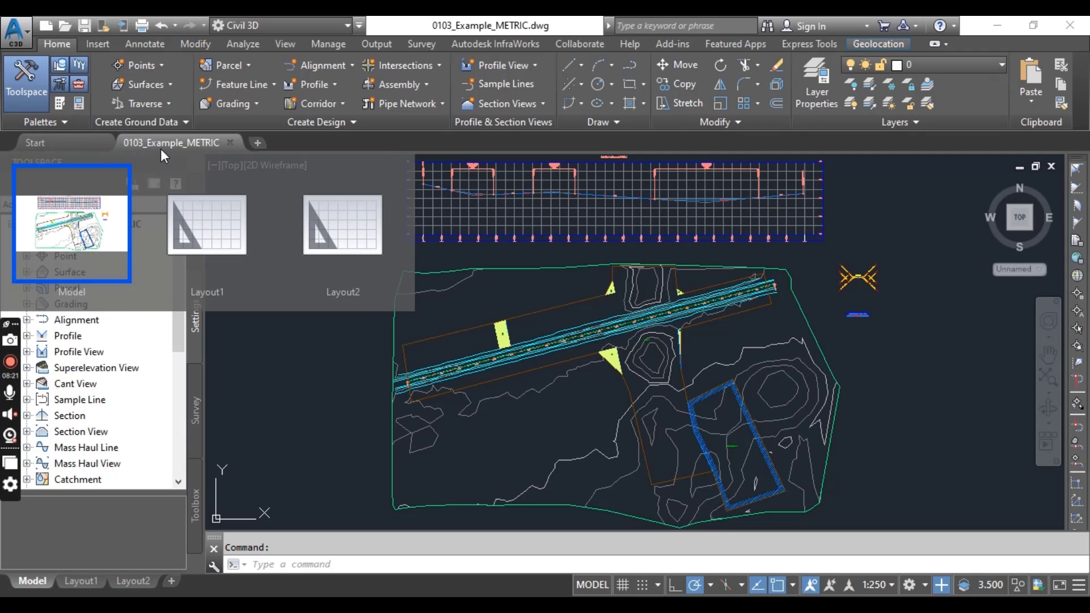
mouse_move(151, 150)
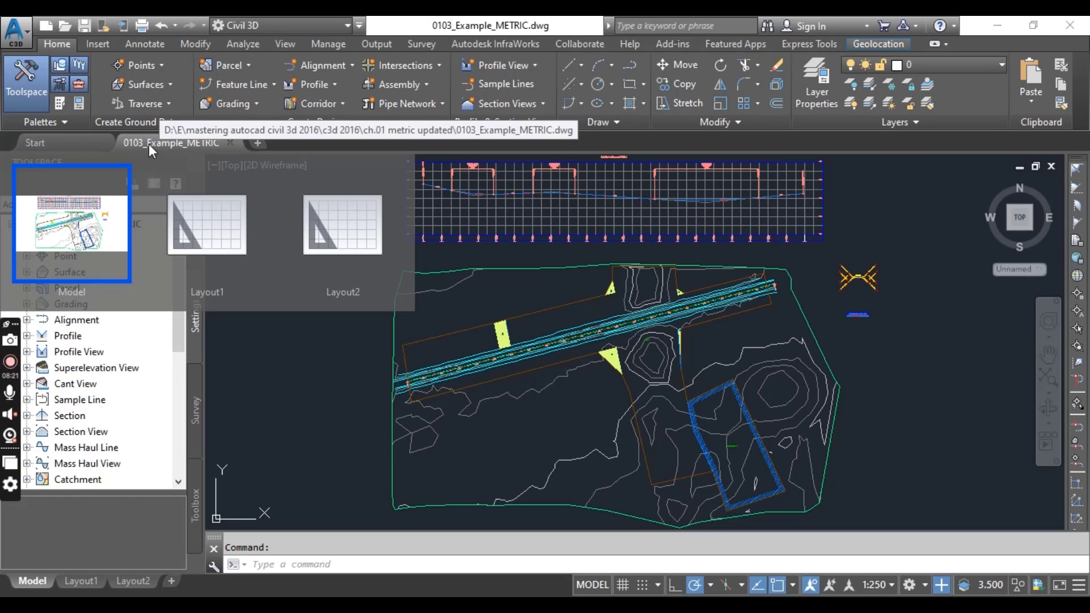
mouse_move(164, 154)
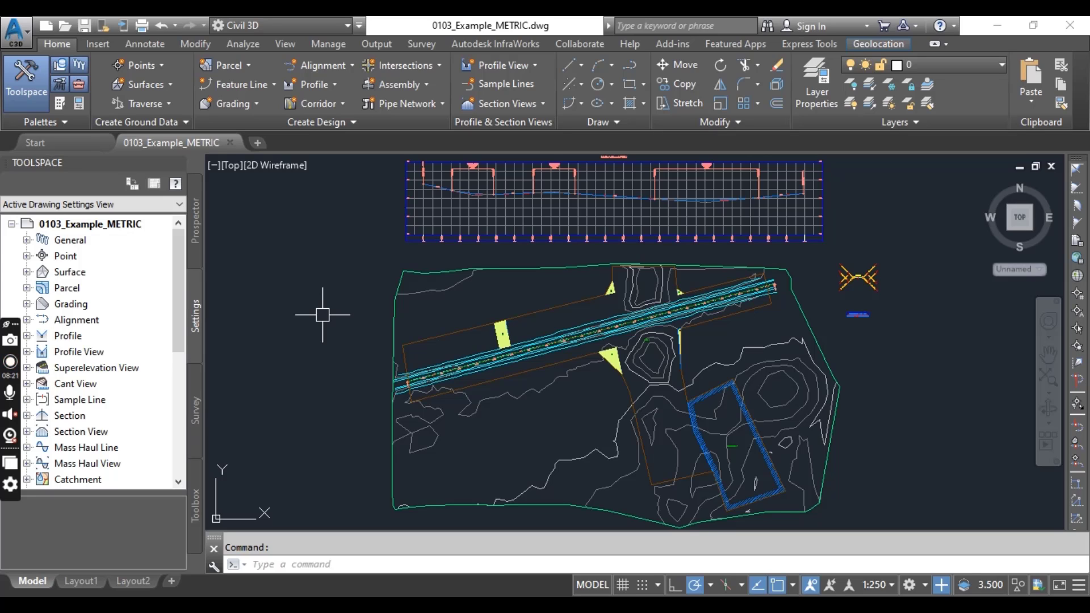
mouse_move(368, 300)
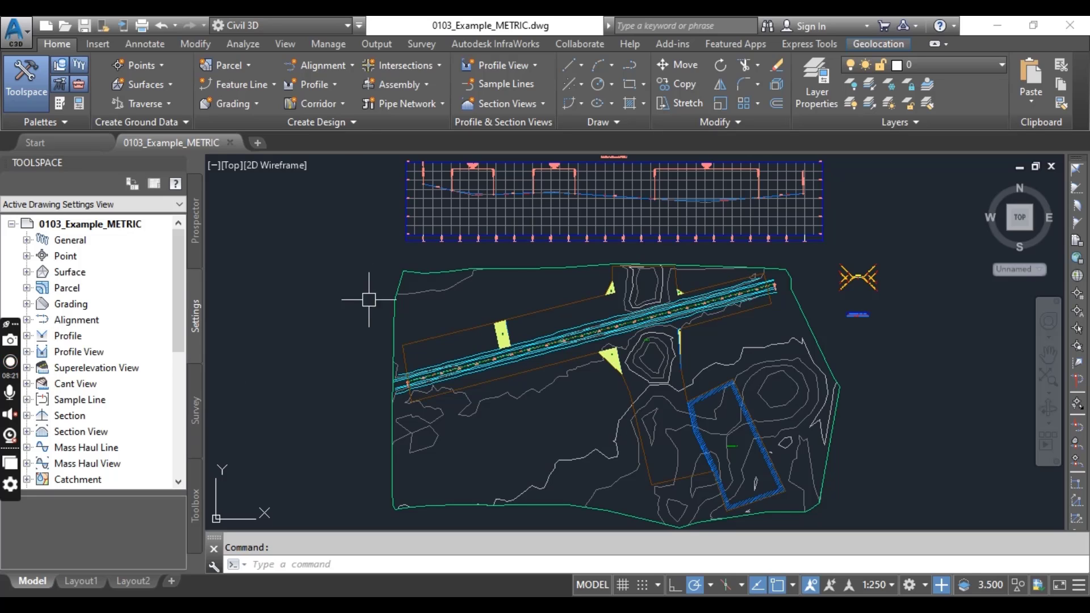
mouse_move(536, 415)
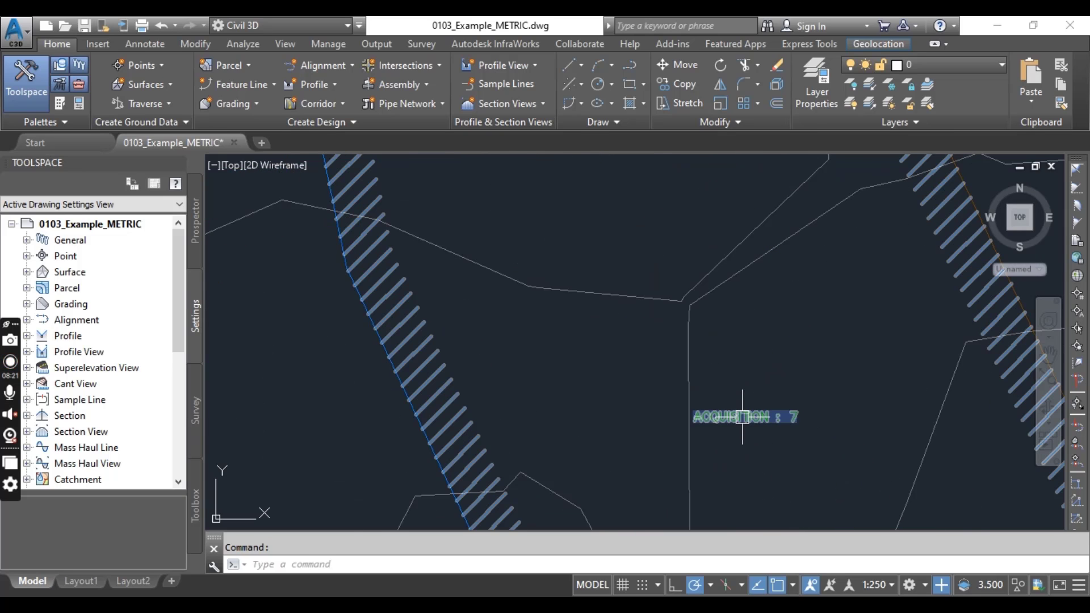
- Select the ACQUISITION : 7 parcel label to bring up the Parcel ribbon tab
left_click(741, 417)
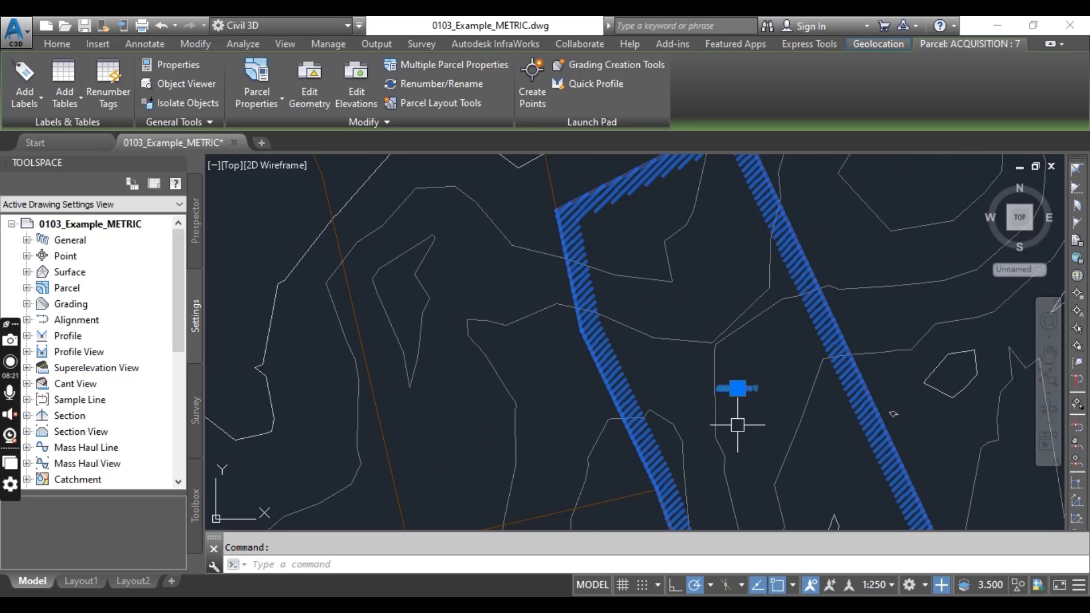
mouse_move(737, 425)
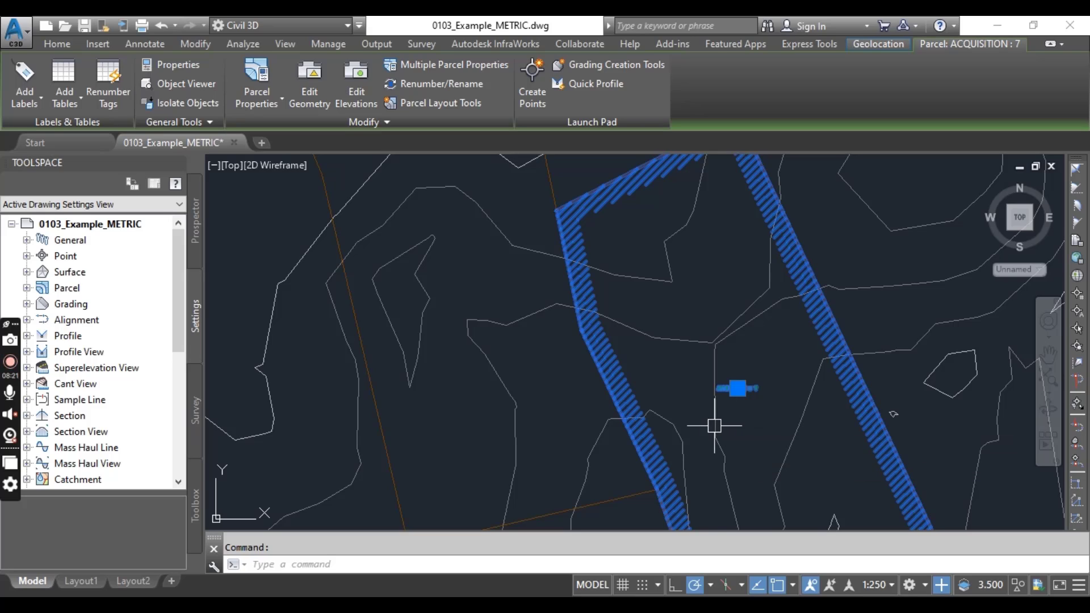
mouse_move(176, 110)
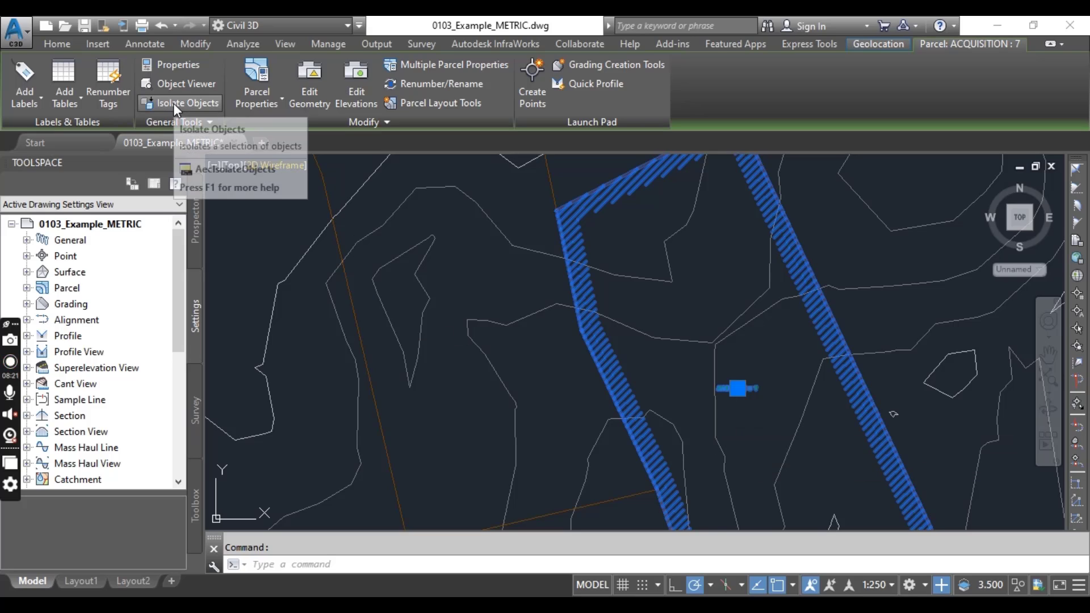
mouse_move(557, 73)
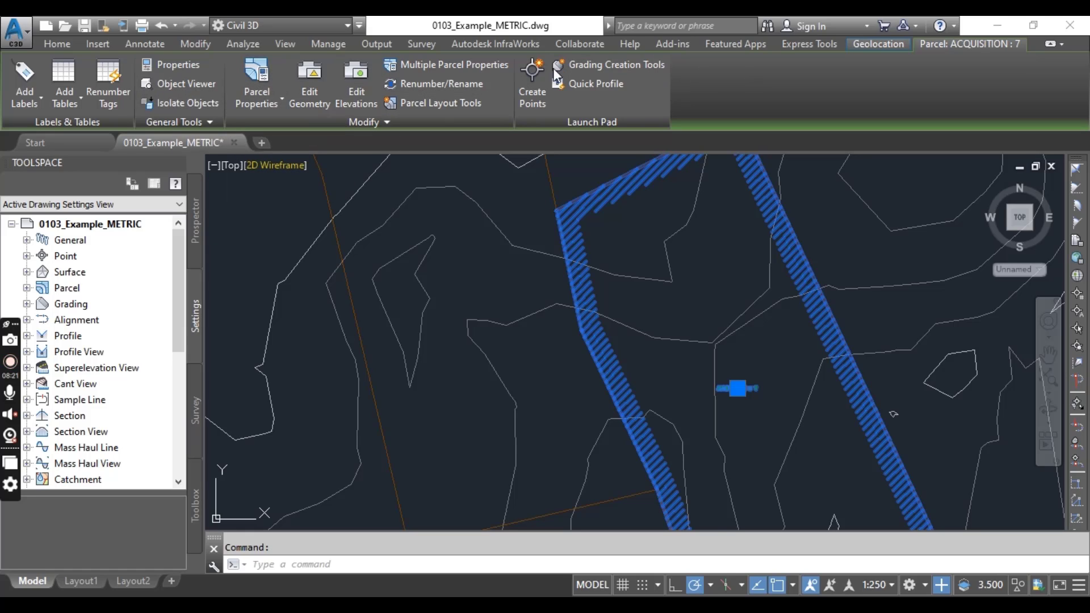
mouse_move(303, 88)
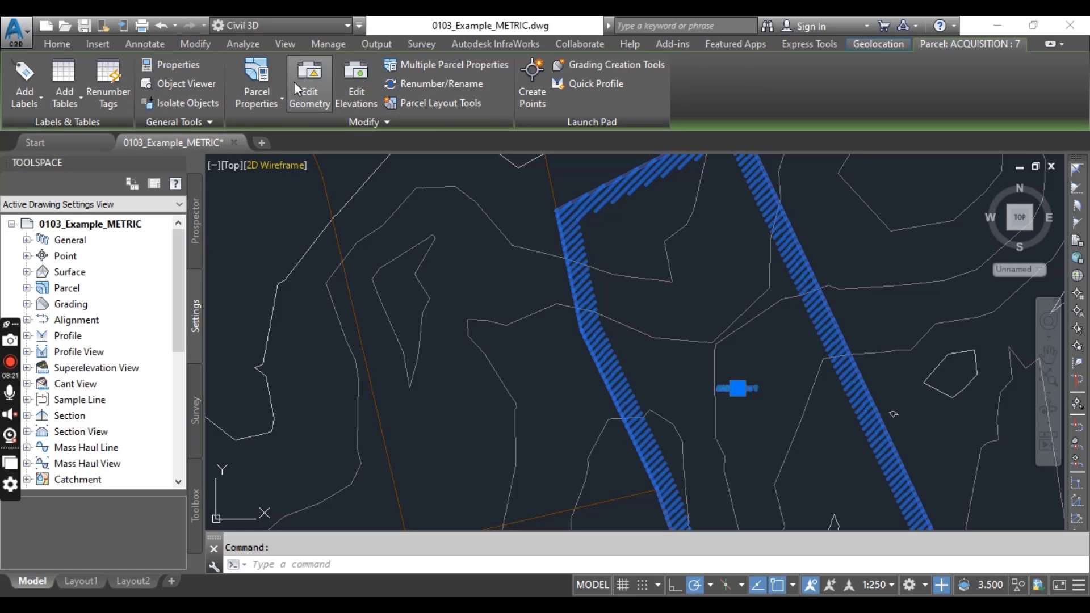
mouse_move(300, 91)
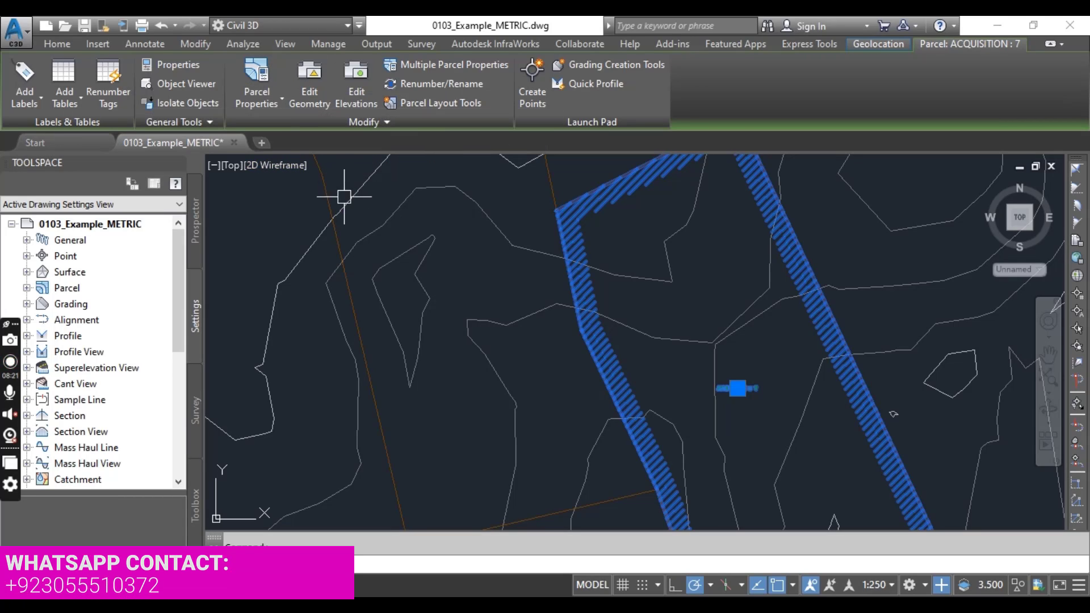
mouse_move(510, 169)
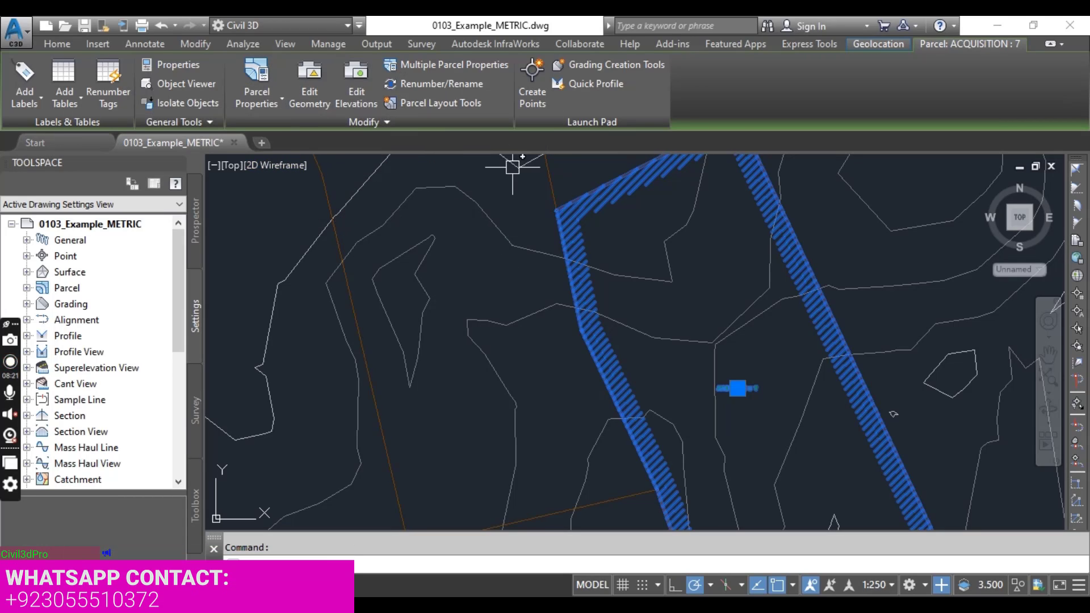
mouse_move(425, 405)
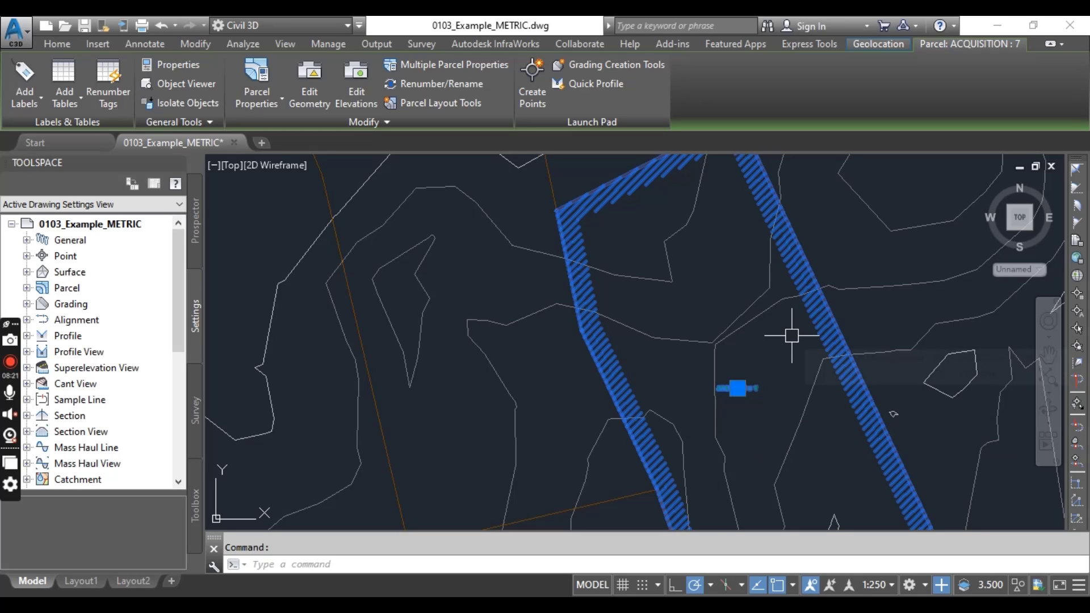
mouse_move(792, 336)
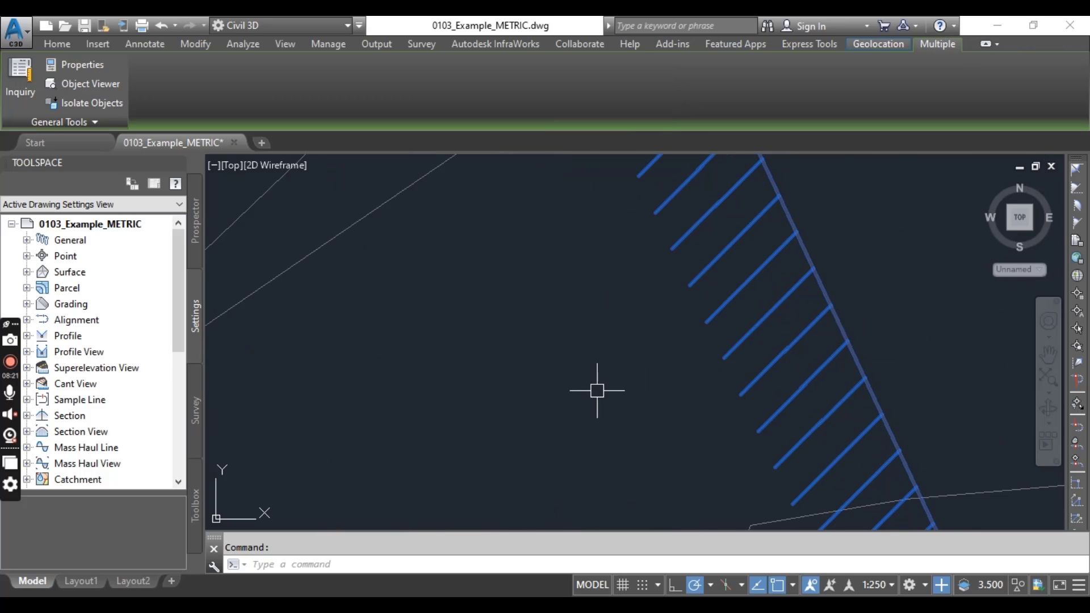
mouse_move(596, 392)
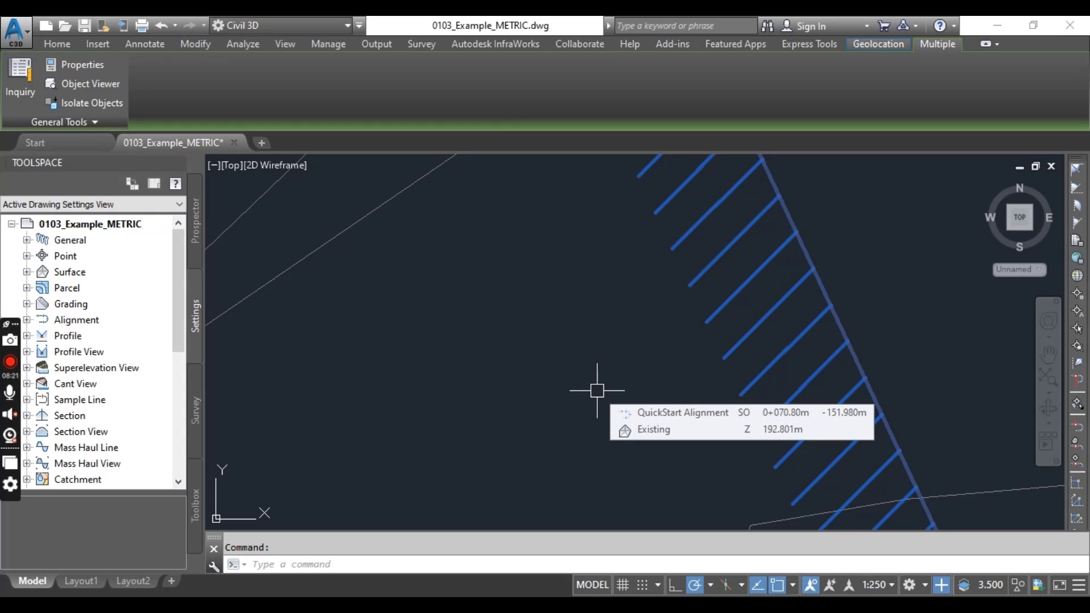
mouse_move(662, 201)
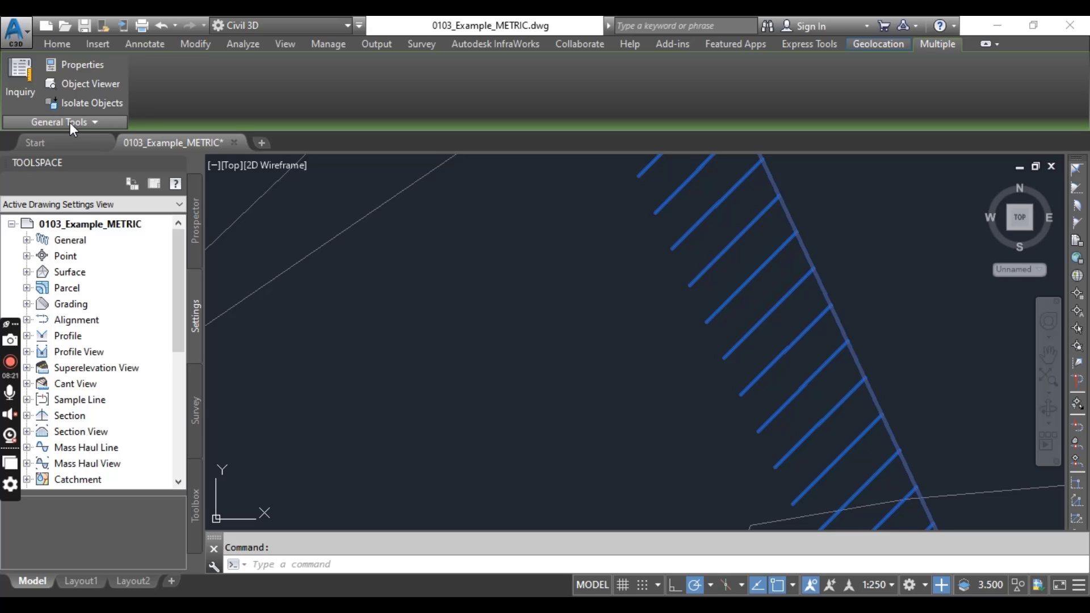
mouse_move(476, 341)
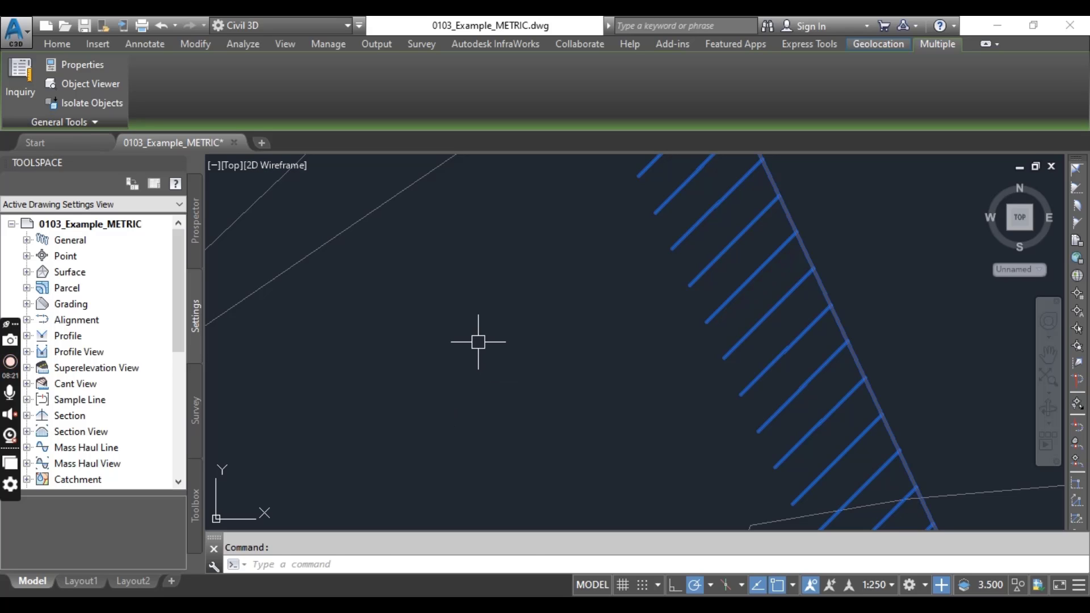
- Reselect parcel ACQUISITION : 7 by itself after cancelling the mixed selection
left_click(477, 343)
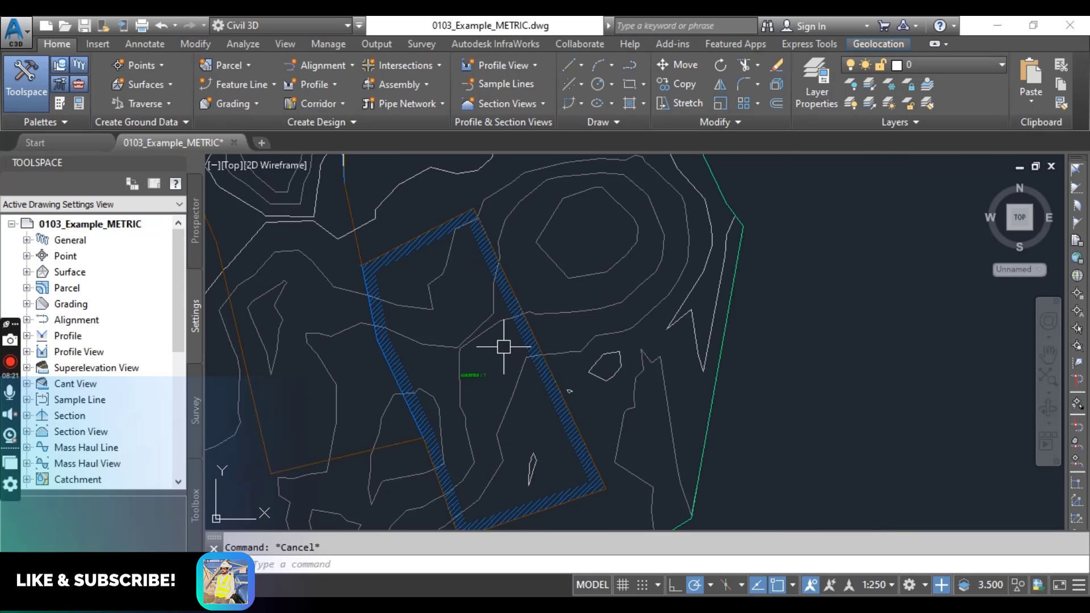
mouse_move(505, 347)
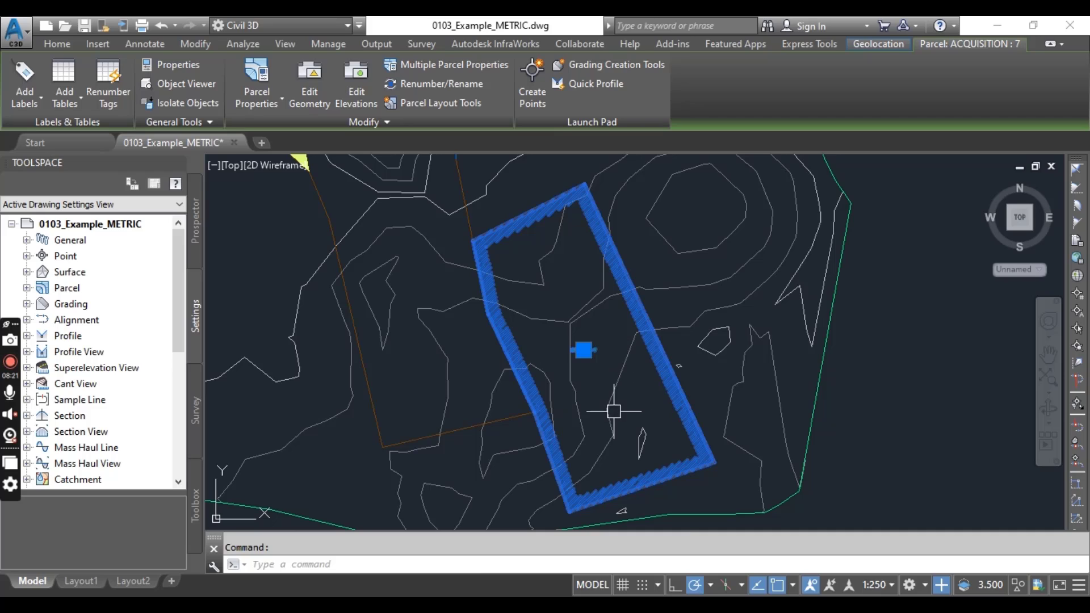
mouse_move(591, 388)
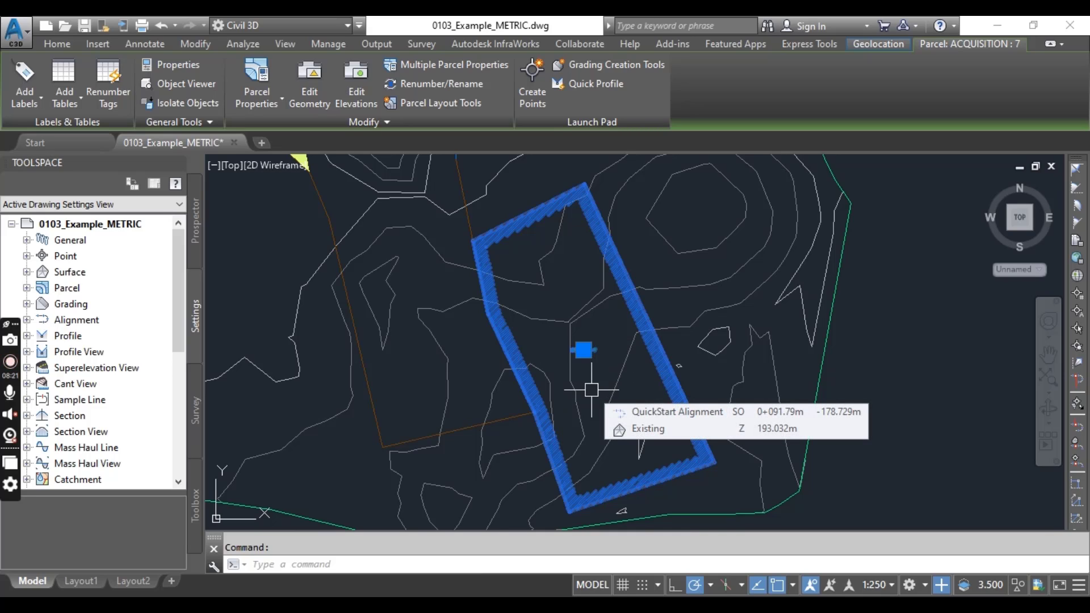
mouse_move(398, 172)
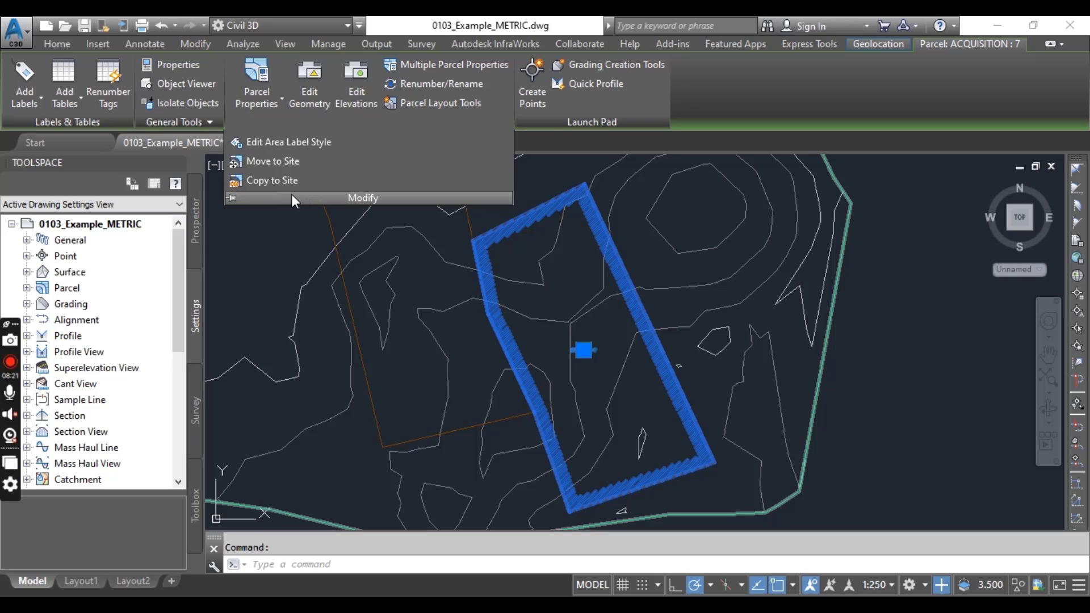
mouse_move(288, 200)
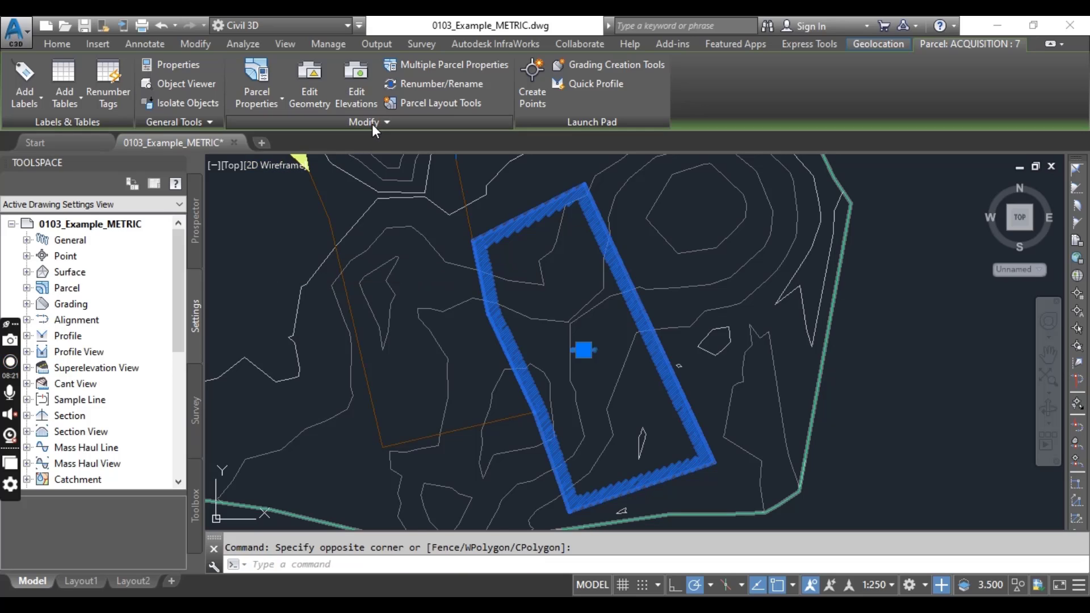
- Expand and pin the Parcel tab's Modify panel to show the move and copy tools
left_click(366, 121)
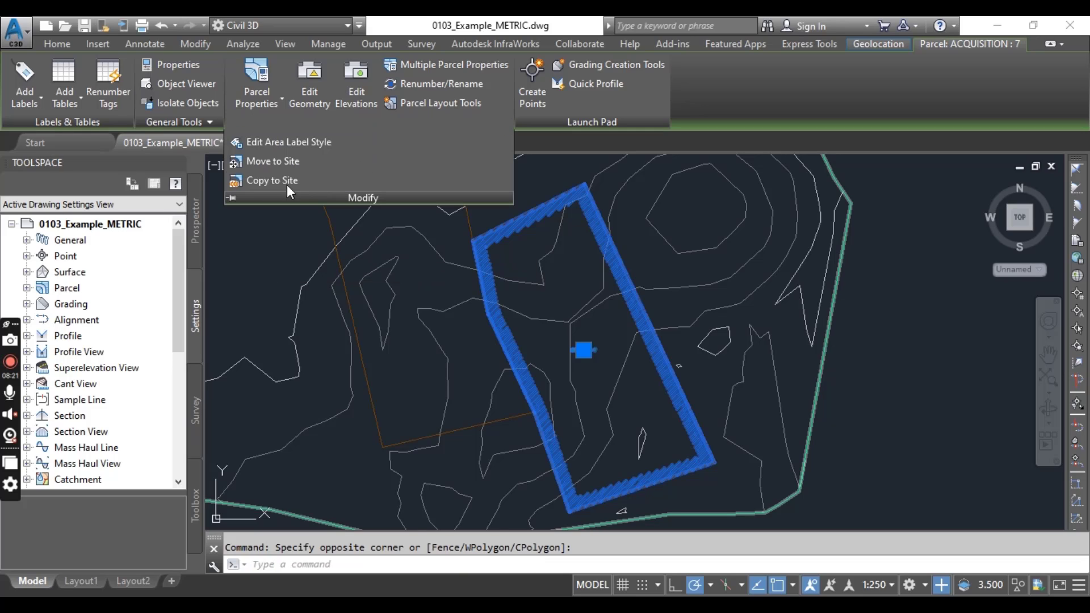
mouse_move(235, 207)
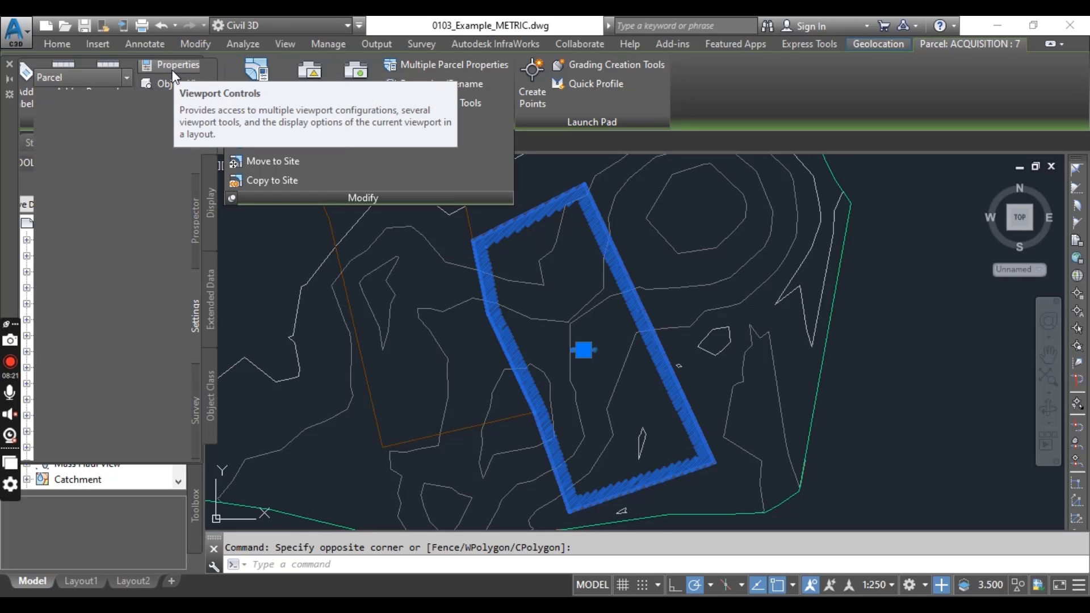
- Open the Properties palette for ACQUISITION : 7, showing 8327.79 sq.m area and 388.801 m perimeter
left_click(177, 64)
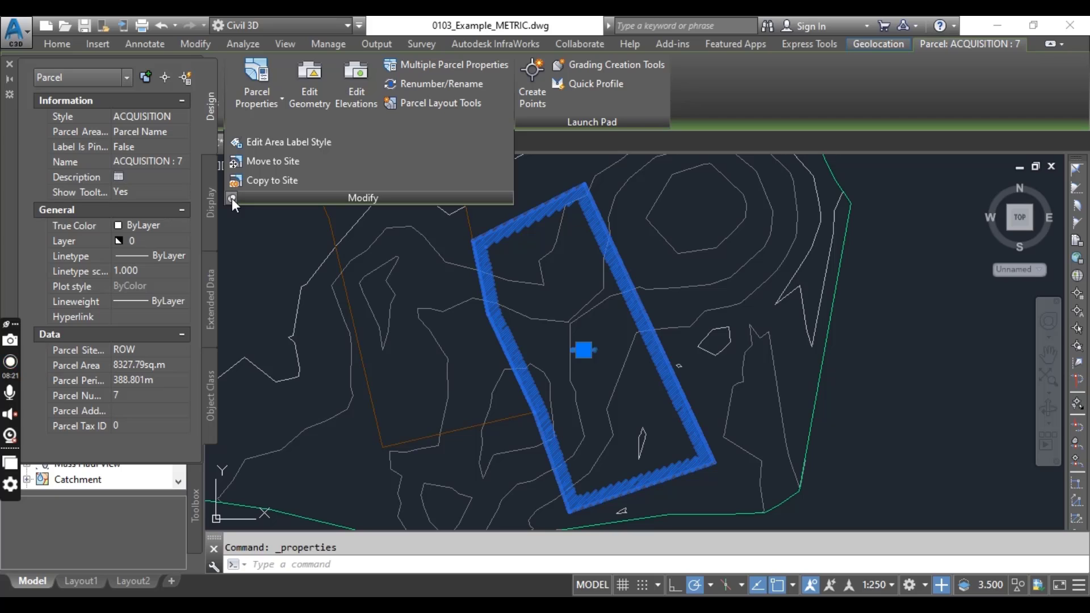
mouse_move(7, 67)
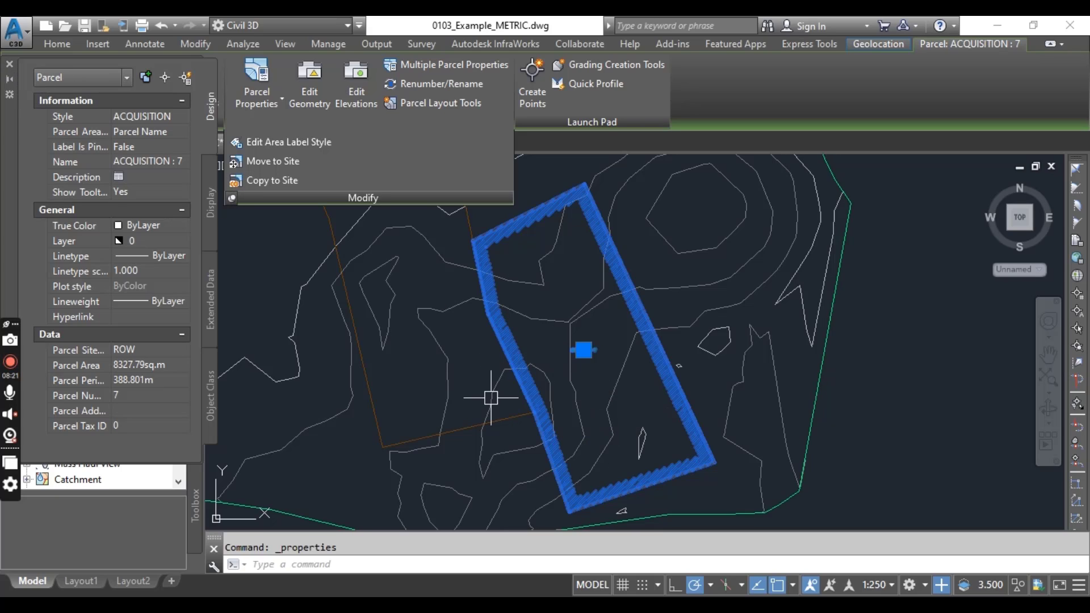
mouse_move(416, 382)
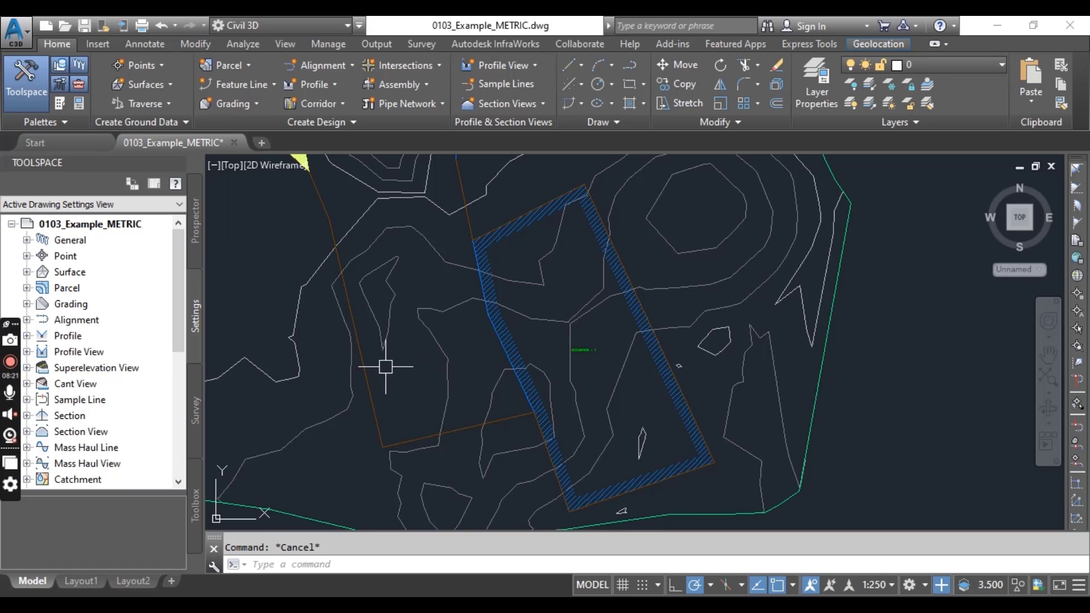
mouse_move(391, 365)
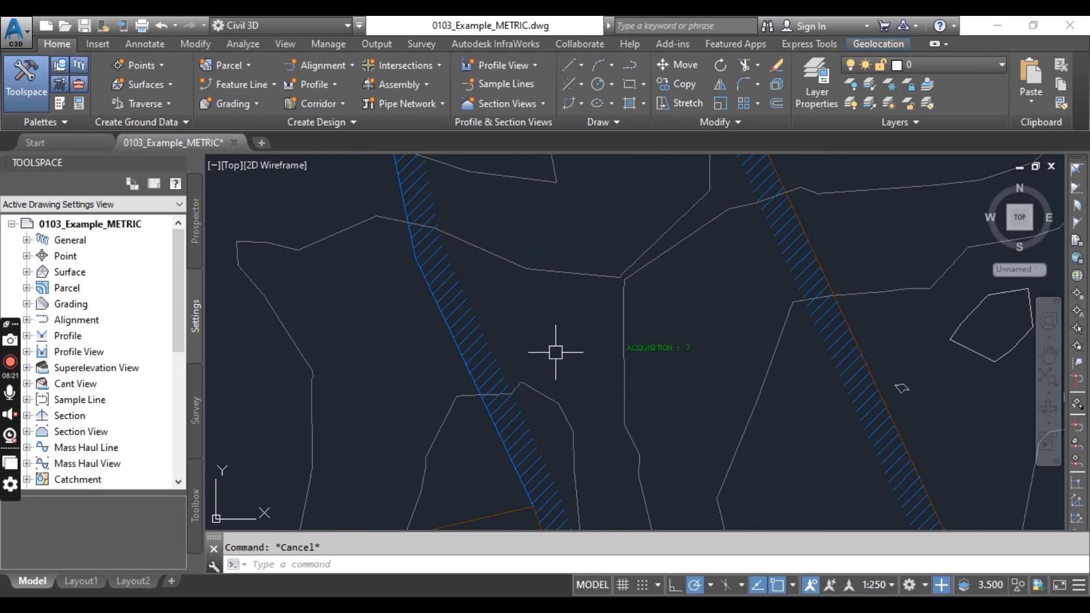
mouse_move(700, 372)
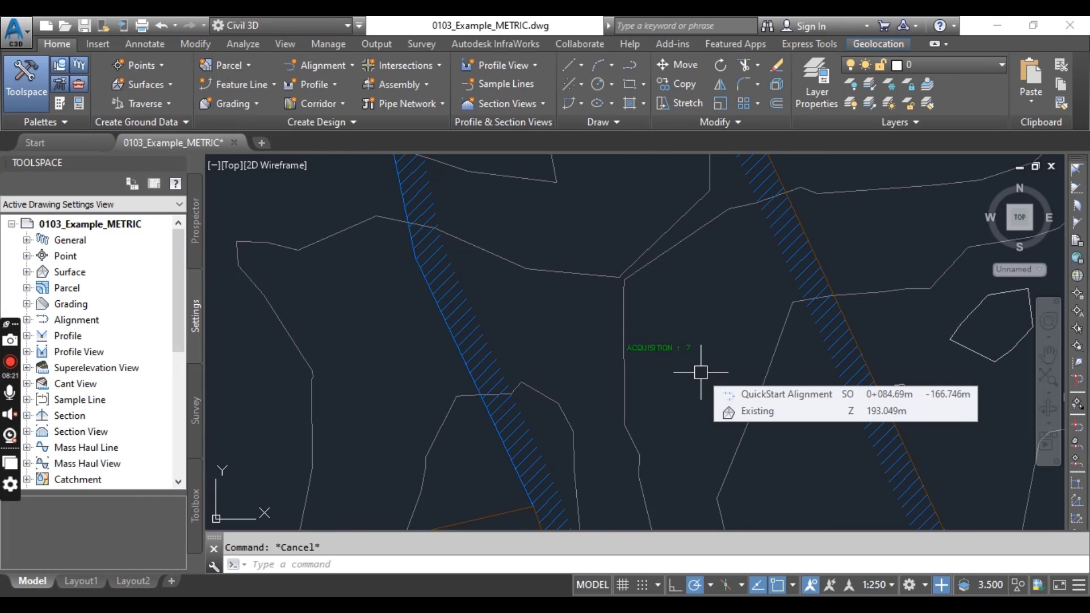